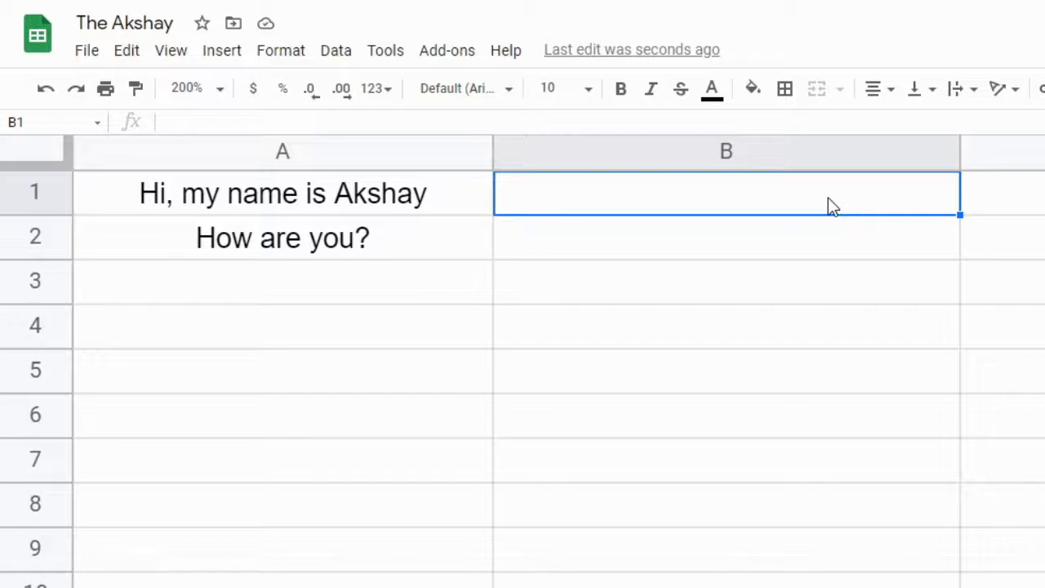
# Step: Begin a GOOGLETRANSLATE formula in B1 using A1 as the text to translate
pyautogui.write('=go')
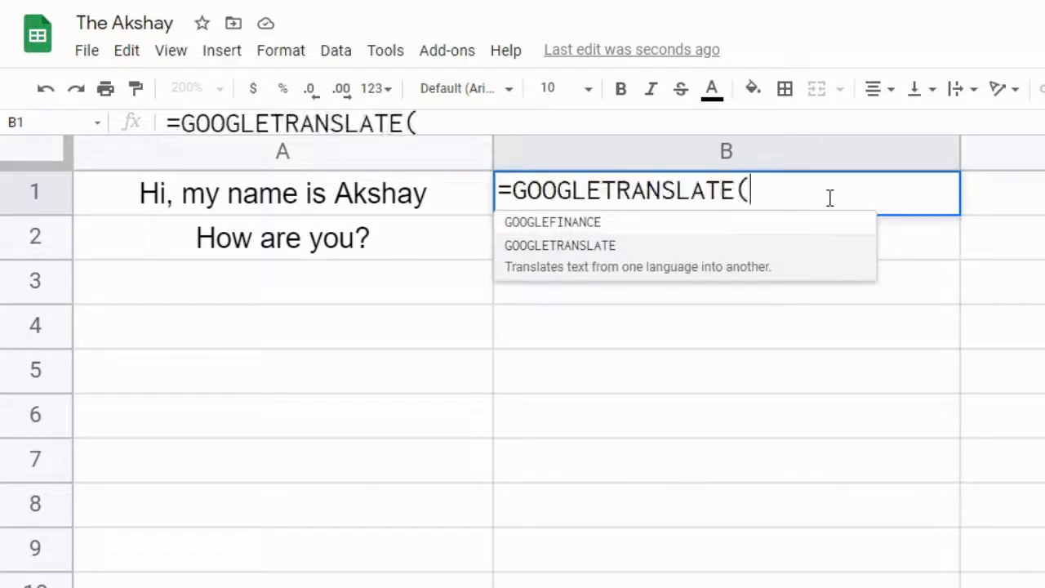
pyautogui.click(280, 192)
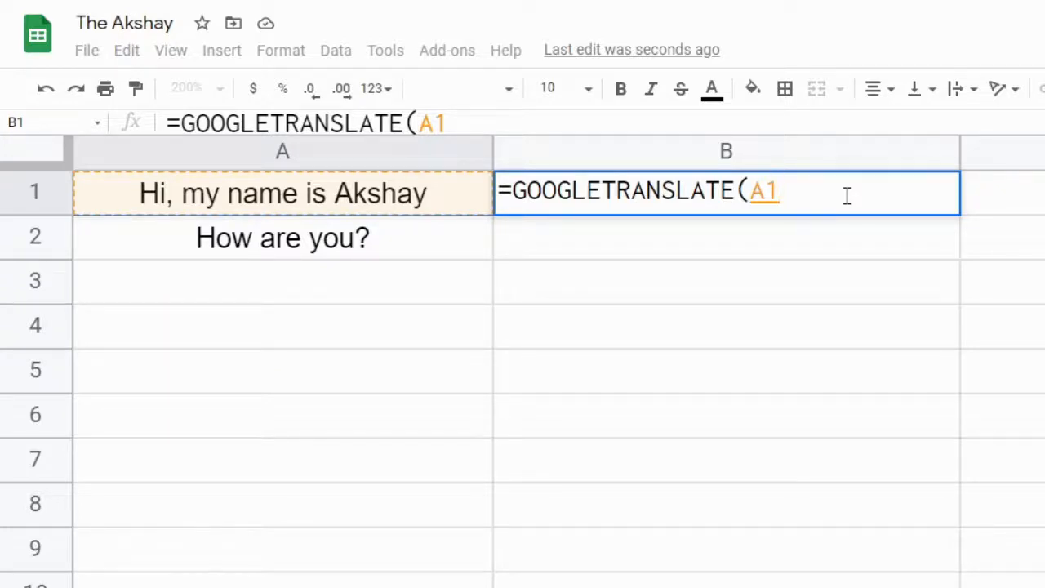
pyautogui.write(',')
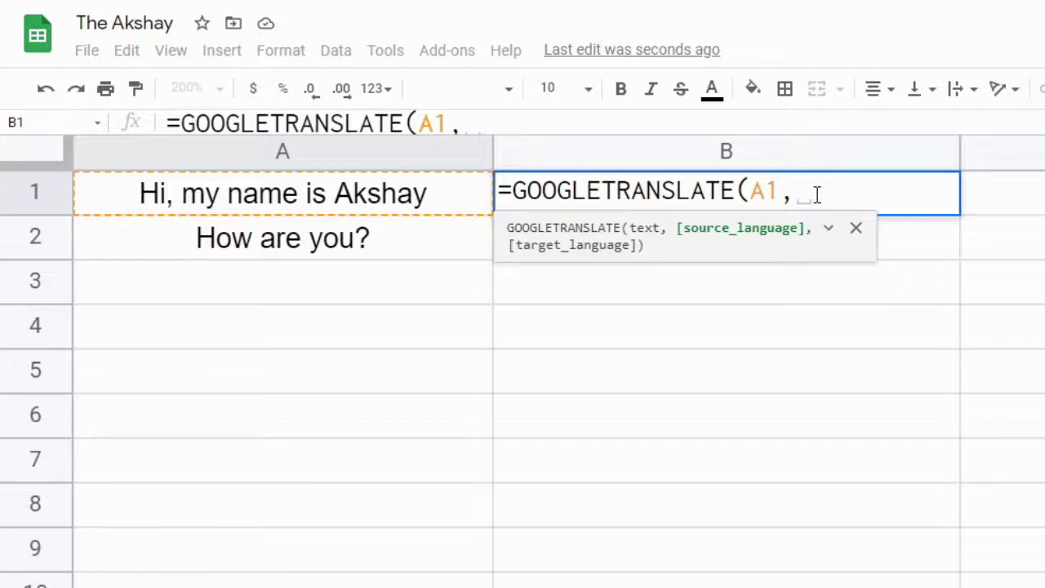
# Step: Finish the formula with source "en" and target "hi" so A1 translates to Hindi
pyautogui.write('"en')
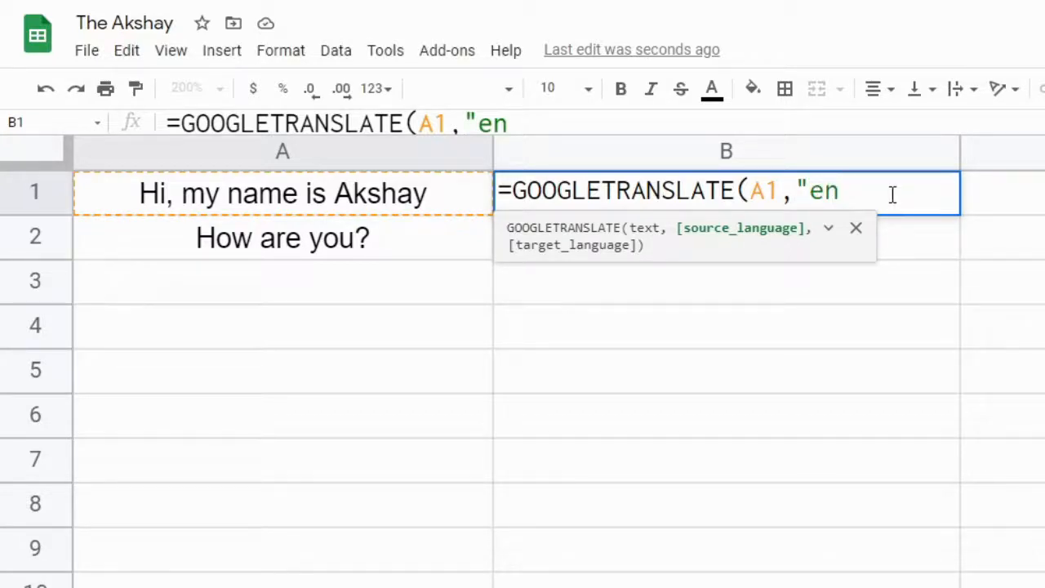
pyautogui.write('"')
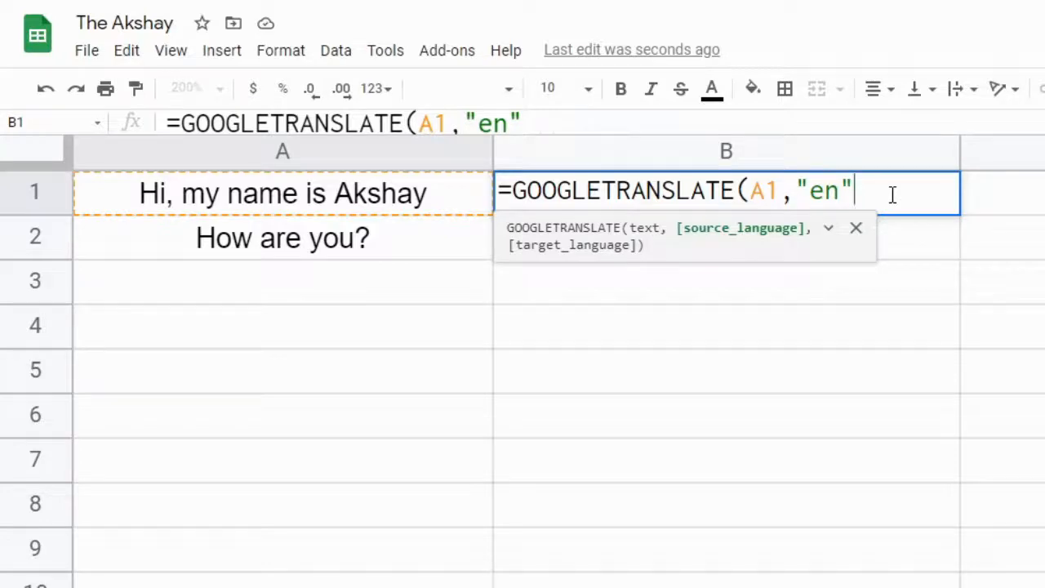
pyautogui.write(',')
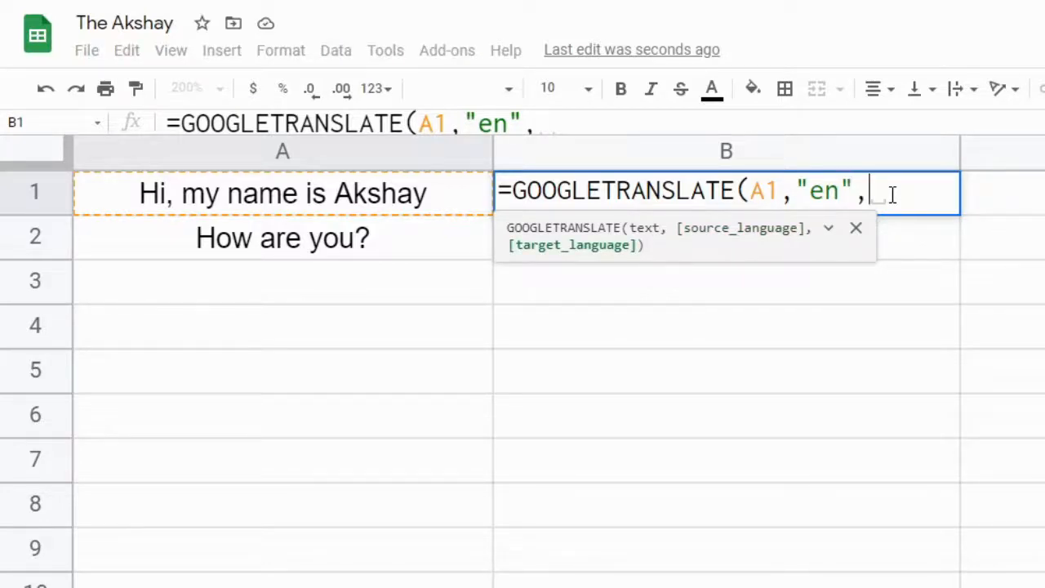
pyautogui.write('"h')
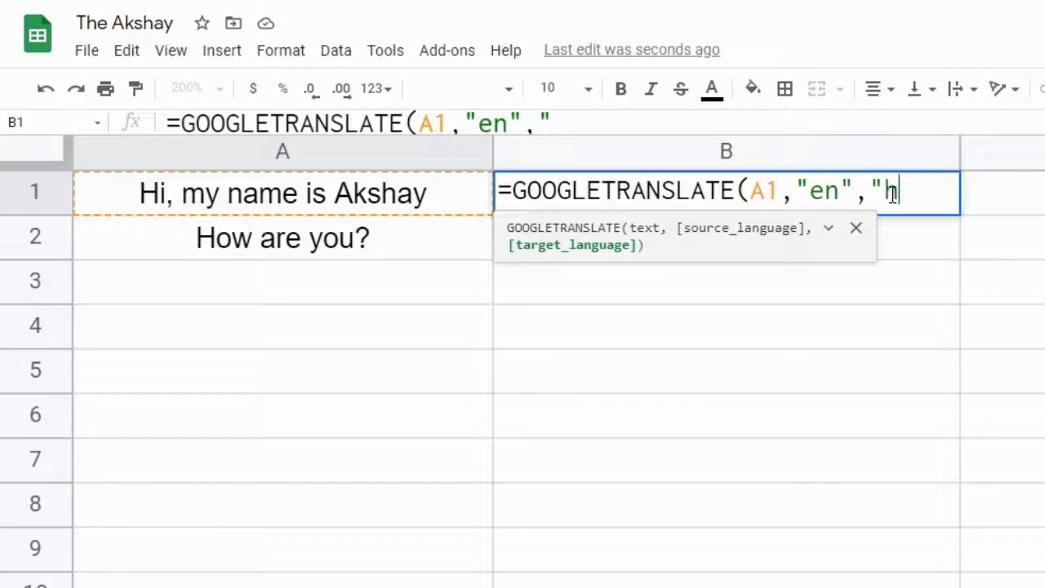
pyautogui.write('i')
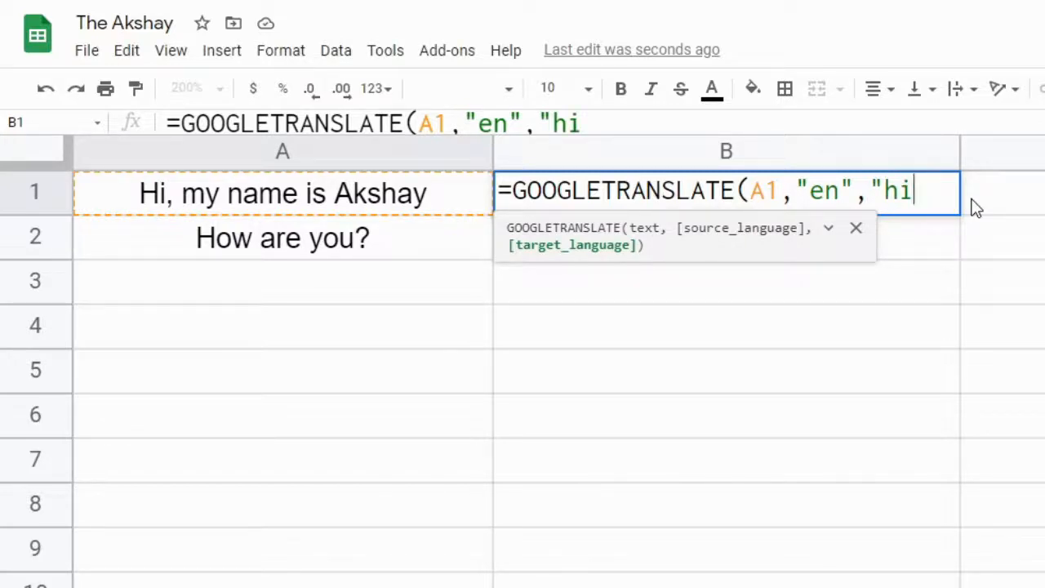
pyautogui.write('")')
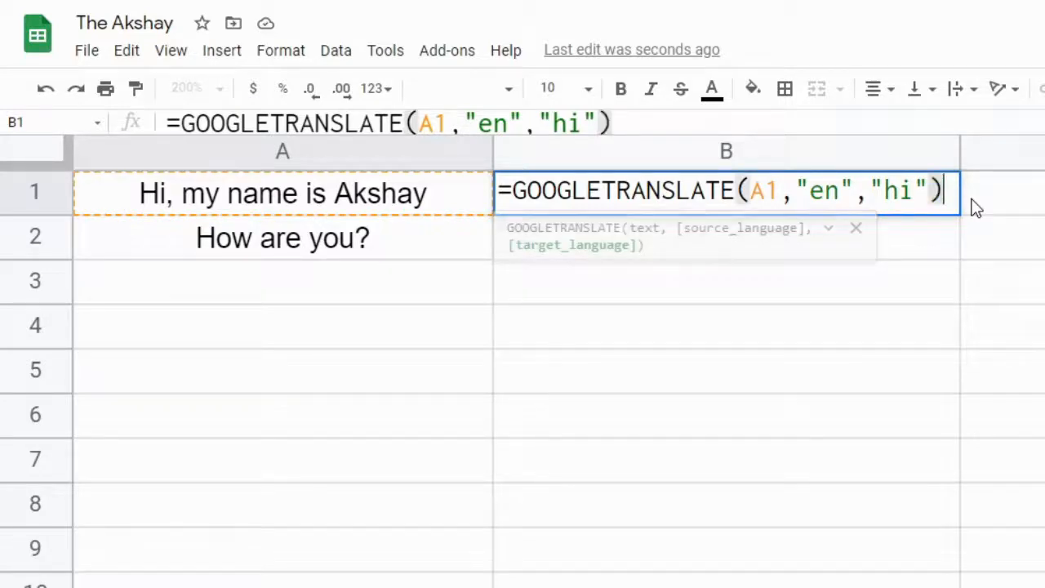
pyautogui.press('Enter')
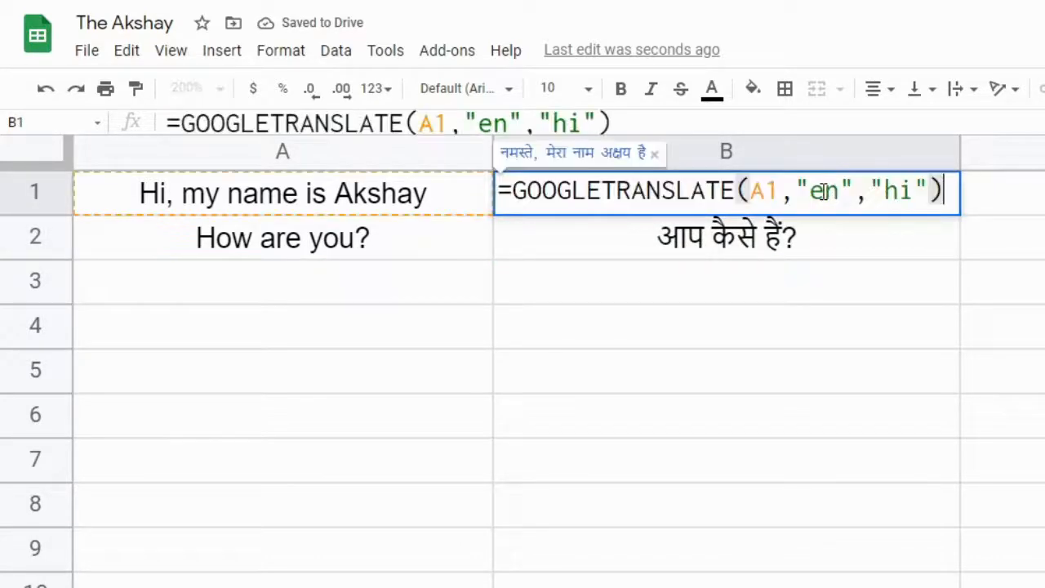
# Step: Return to editing B1's translation formula
pyautogui.click(826, 191)
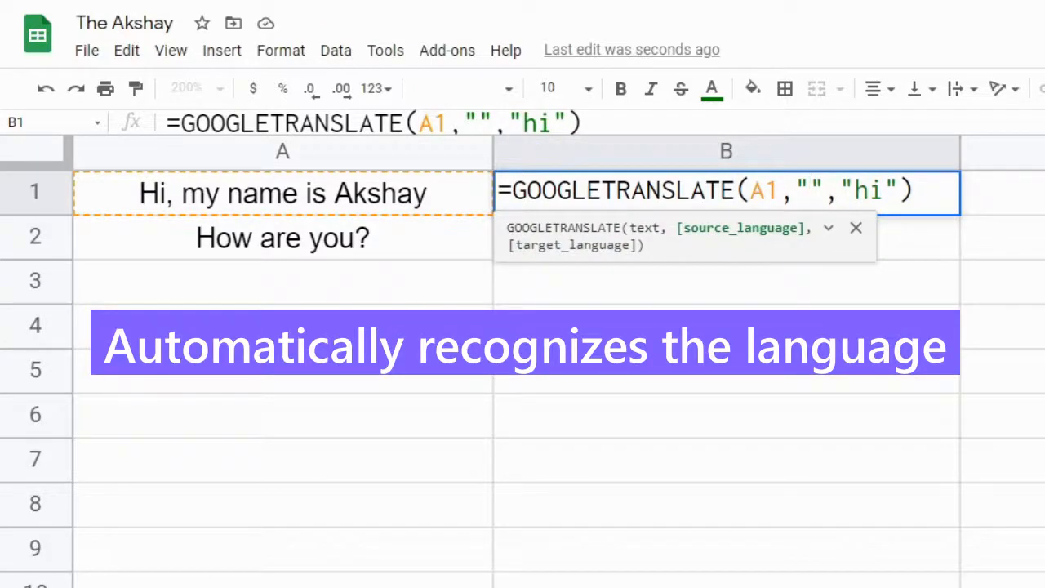
# Step: Set the source language to "auto" and clear the Hindi target code
pyautogui.write('auto')
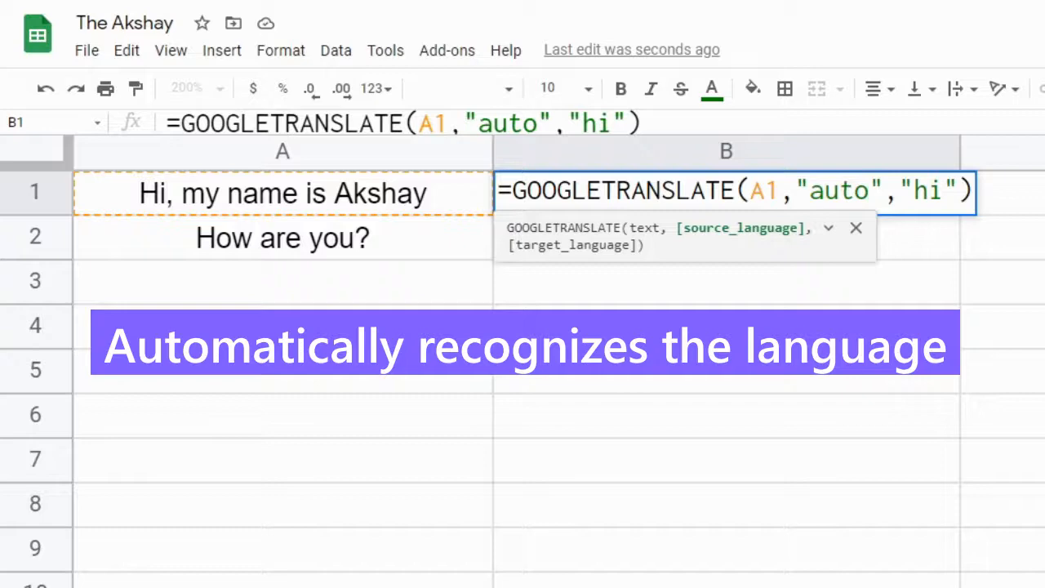
pyautogui.moveTo(428, 194)
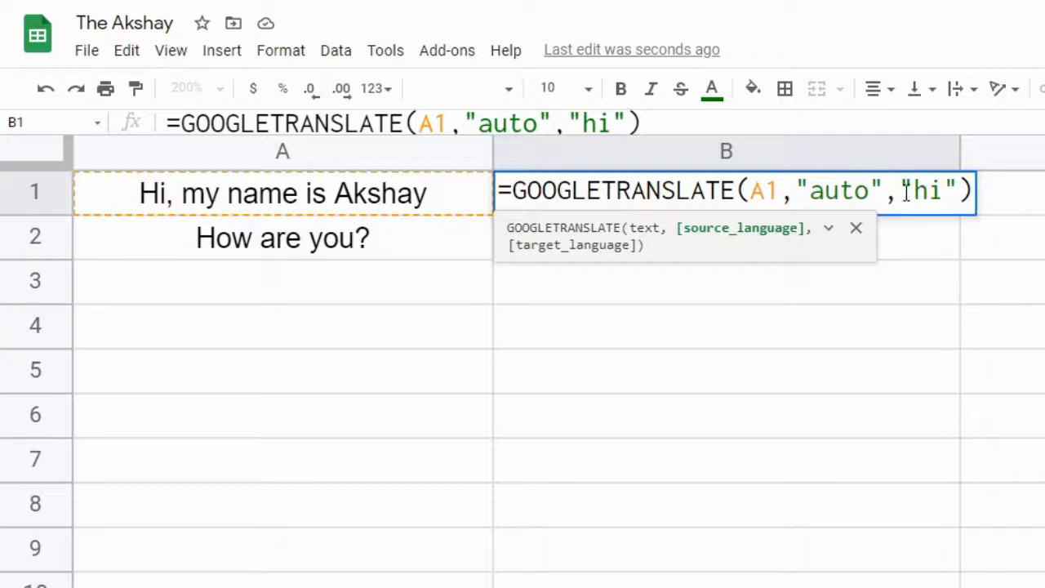
pyautogui.press('Backspace')
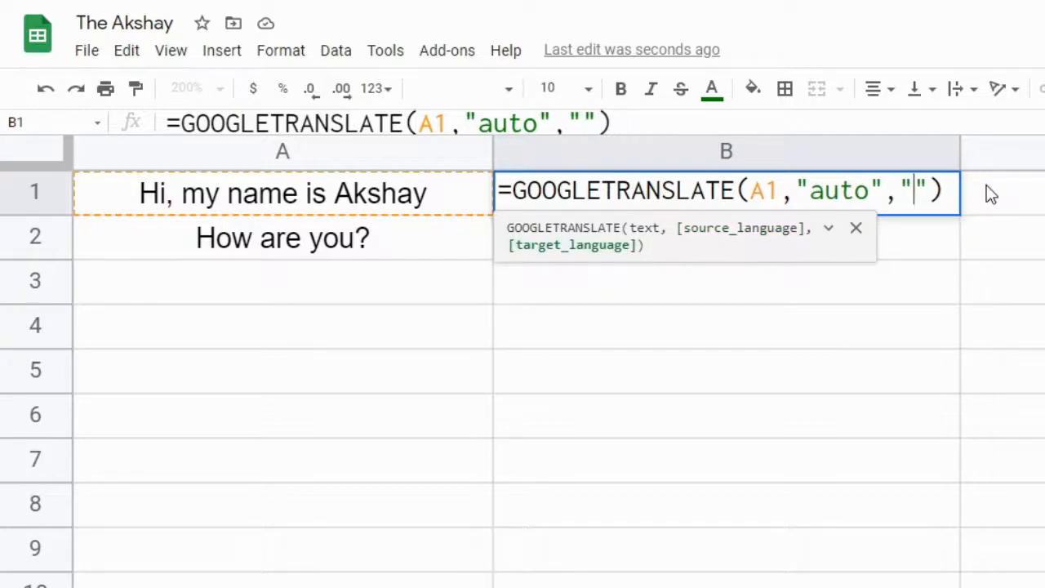